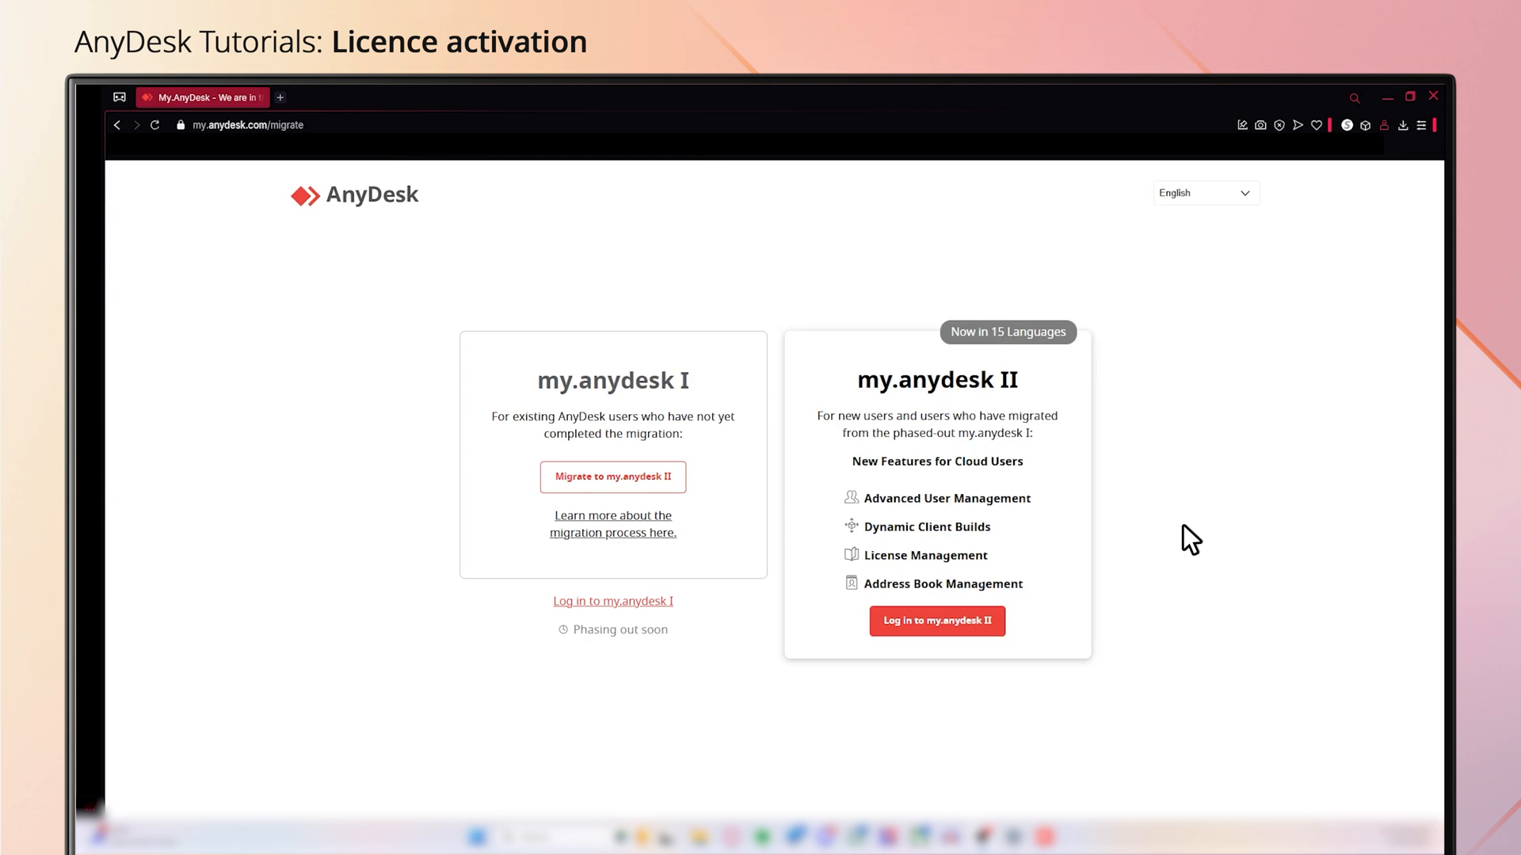
# Step: Sign in to the my.anydesk II portal to reach the licence details
pyautogui.click(937, 621)
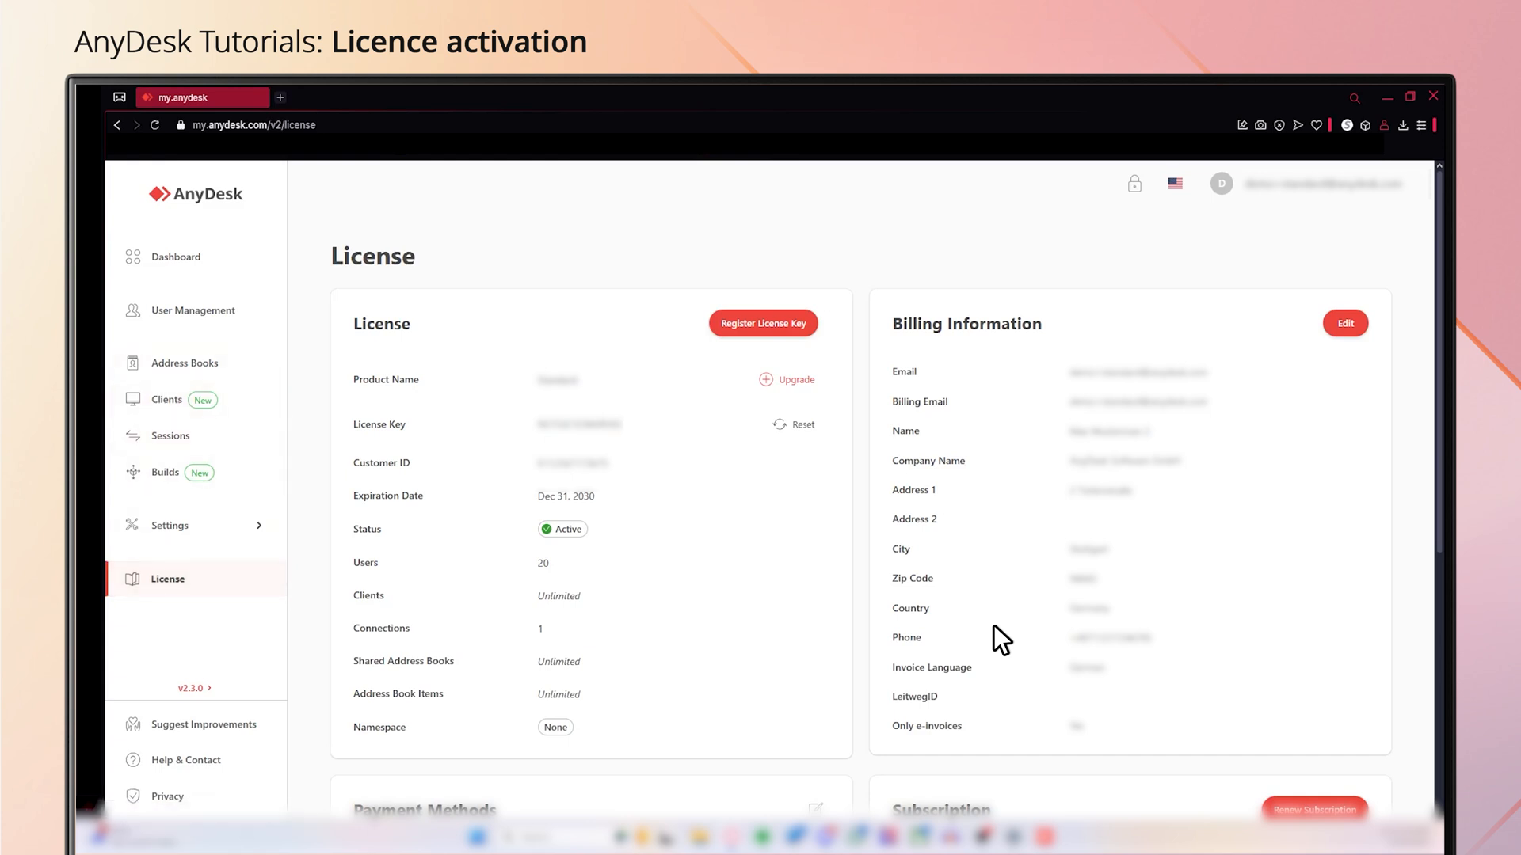
pyautogui.moveTo(791, 387)
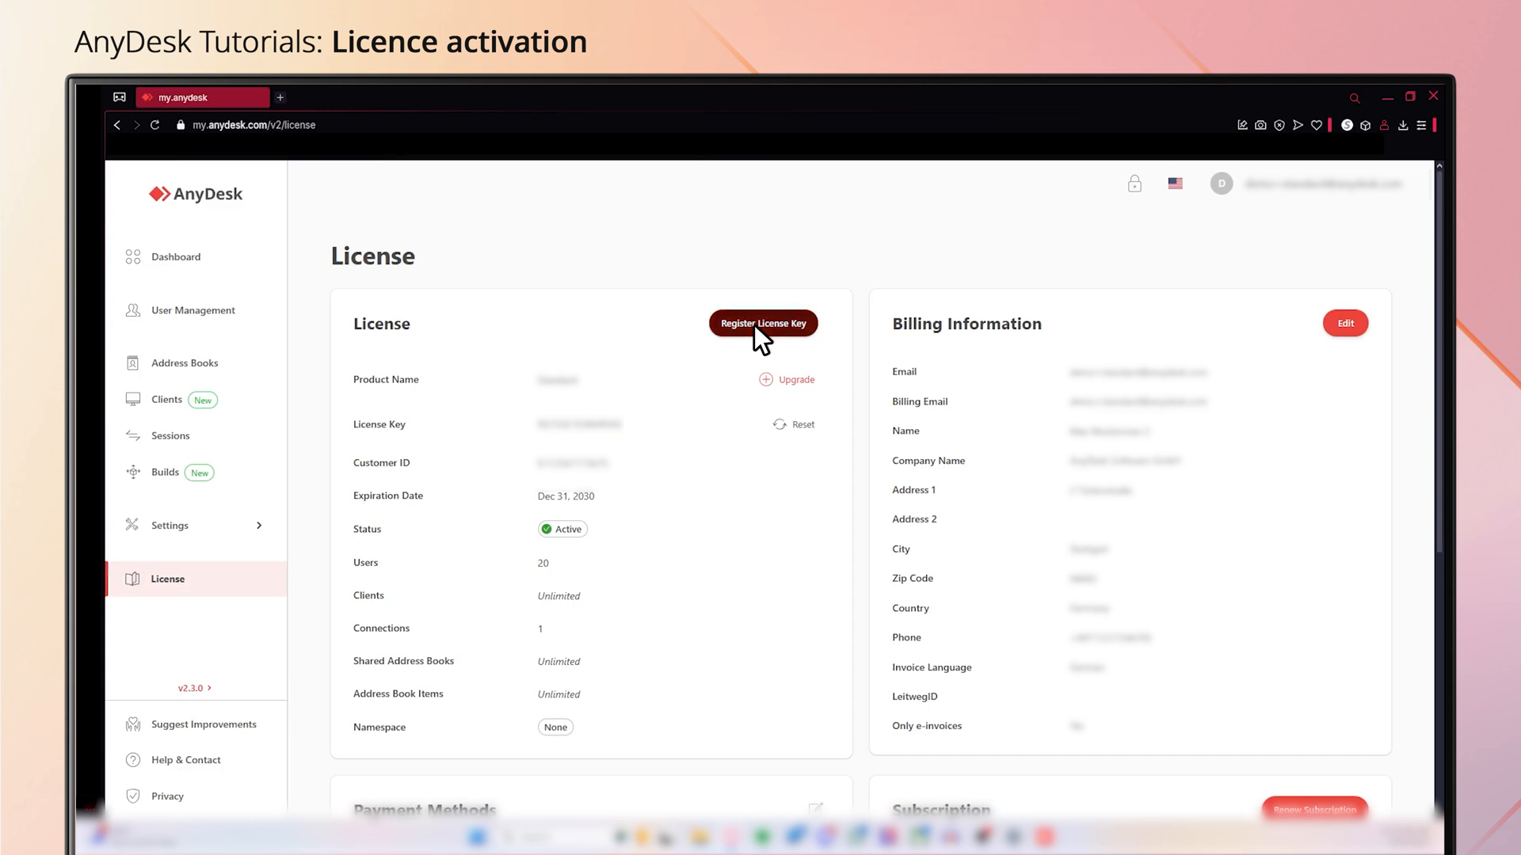
# Step: Register the licence key and confirm registration on this device's AnyDesk client
pyautogui.click(763, 323)
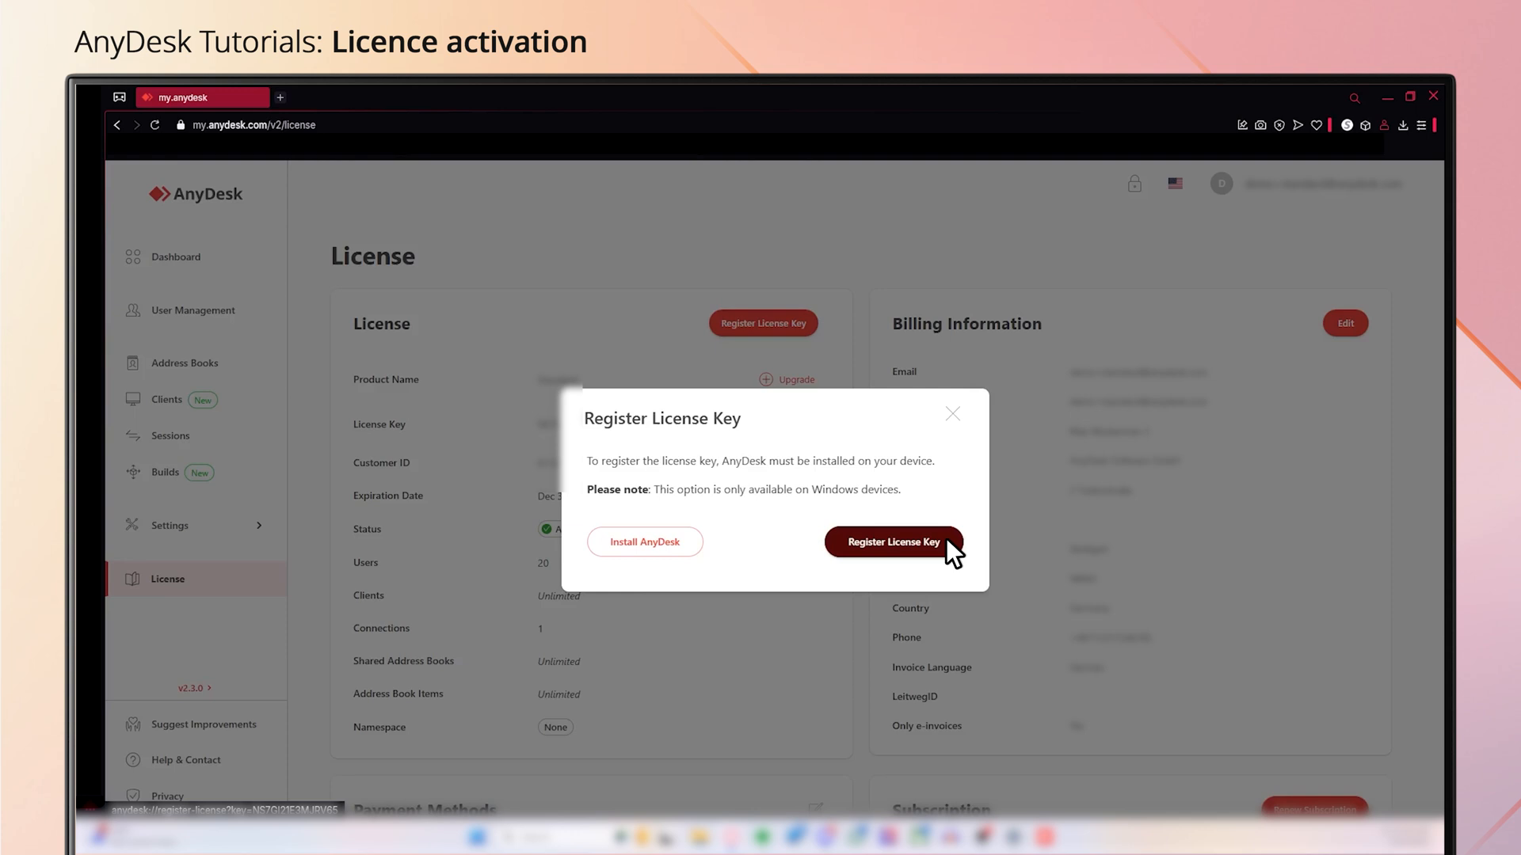
pyautogui.click(892, 541)
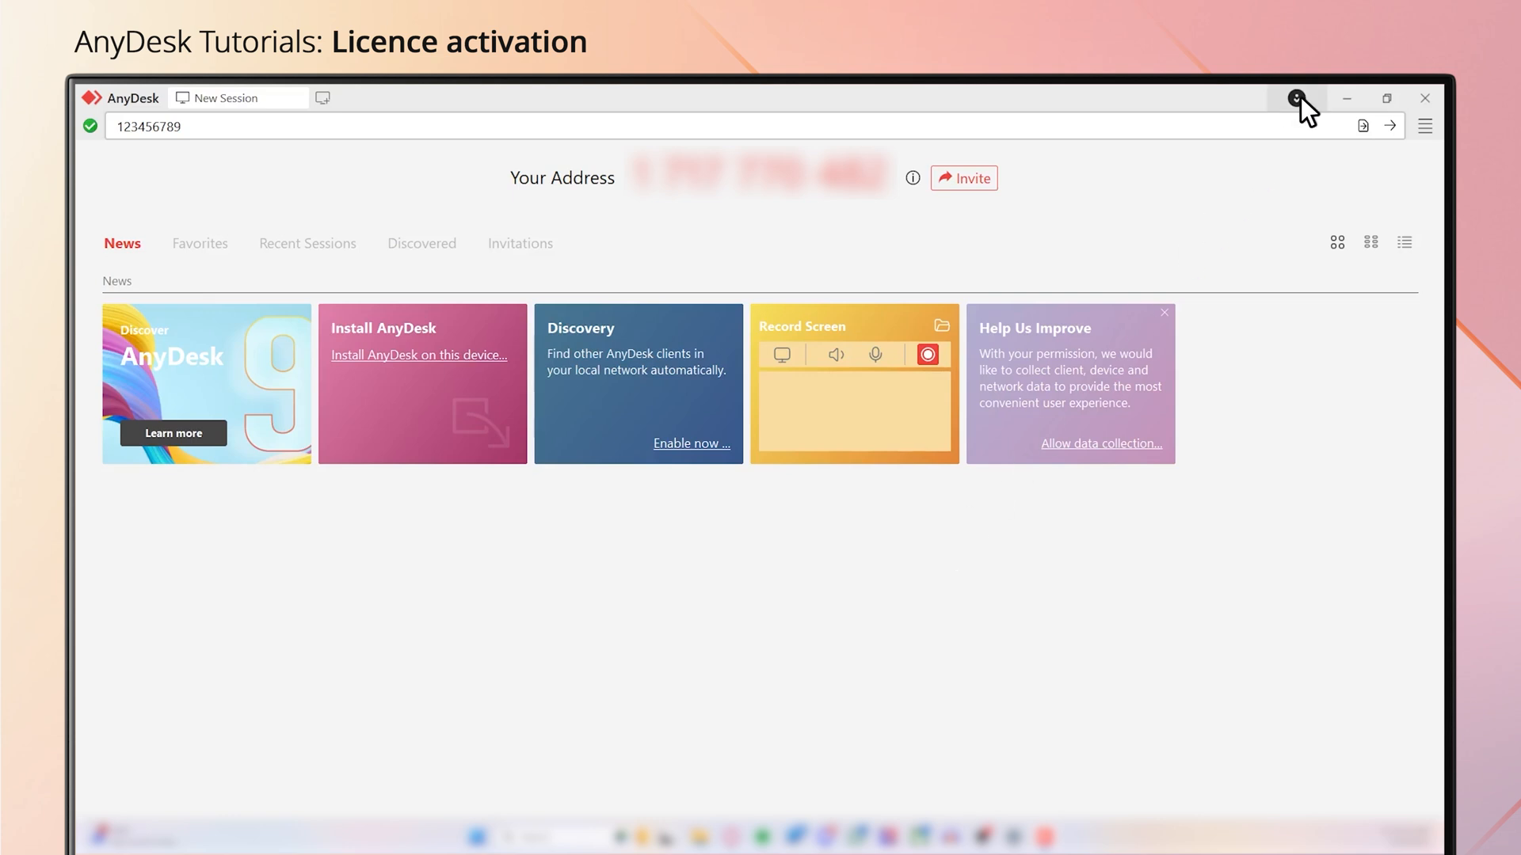
# Step: Open the 'Log in to AnyDesk' panel from the client's title-bar account icon
pyautogui.click(1296, 98)
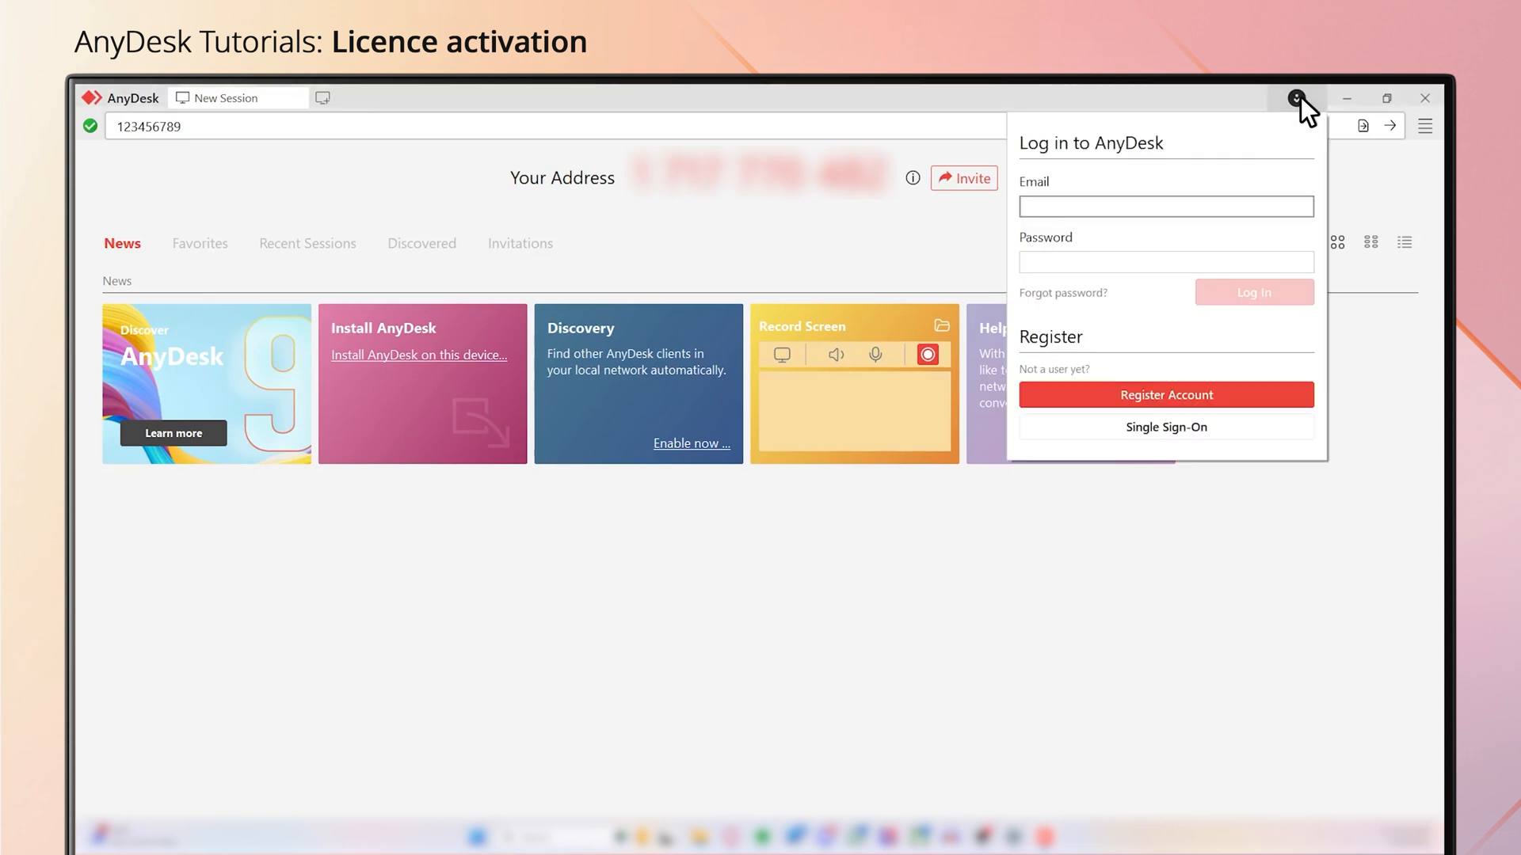